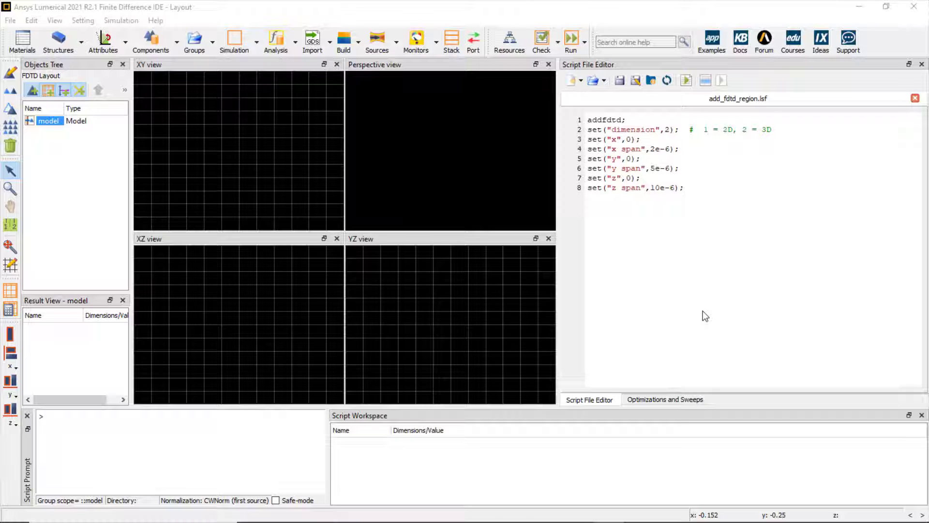
mouse_move(703, 312)
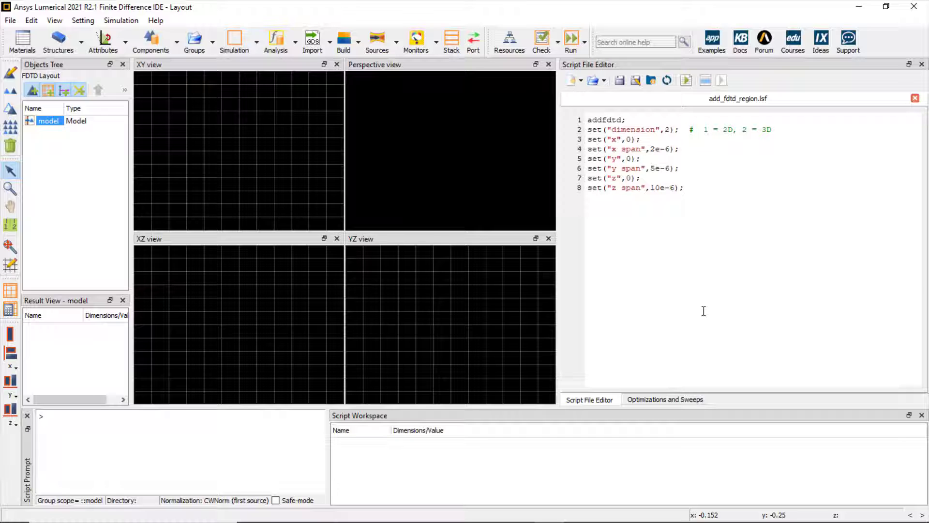
Create a new blank untitled.lsf script tab next to add_fdtd_region.lsf via Ctrl+Shift+N
key(Ctrl+Shift+N)
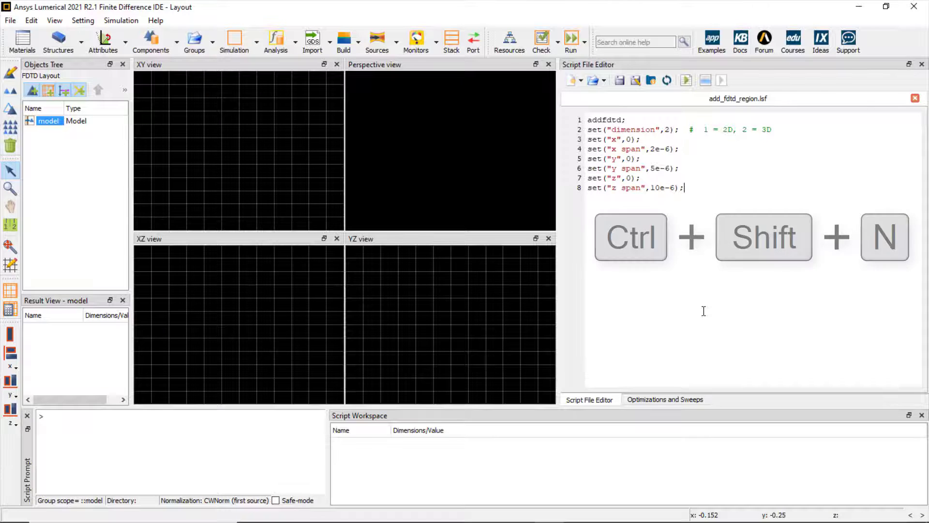
key(ctrl+shift+n)
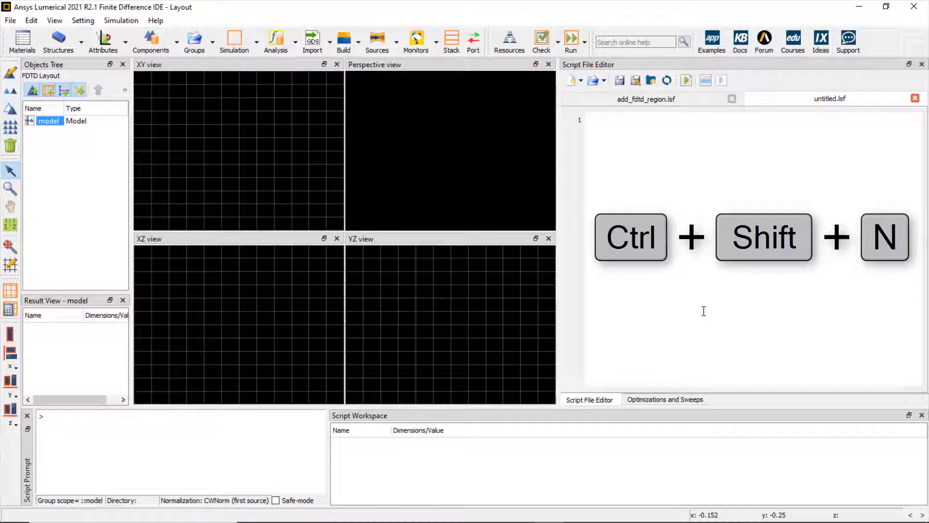